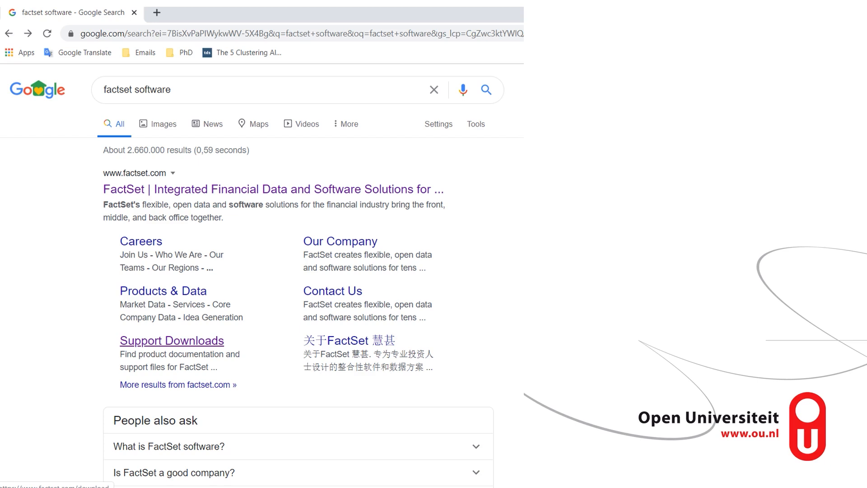
Reach FactSet's Support Downloads page via the sitelink under the Google search result.
{"action": "left_click", "coordinate": [172, 340]}
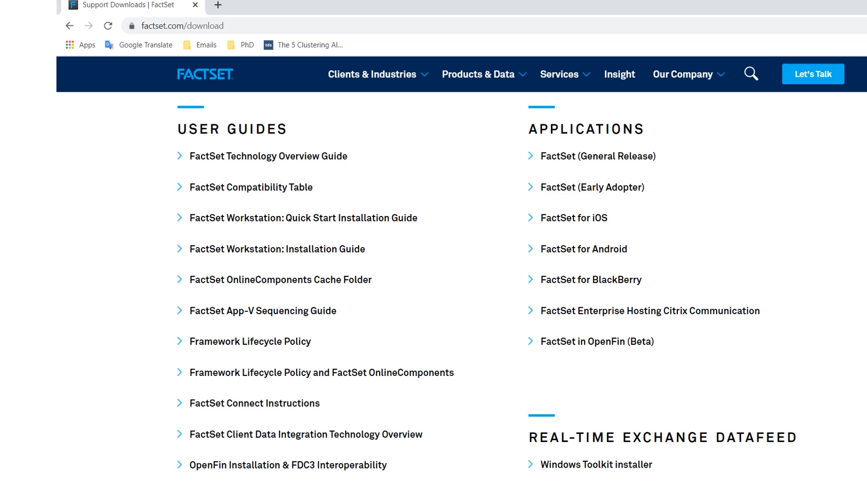
Download the FactSet (General Release) installer and launch its 2016.24F wizard.
{"action": "left_click", "coordinate": [596, 156]}
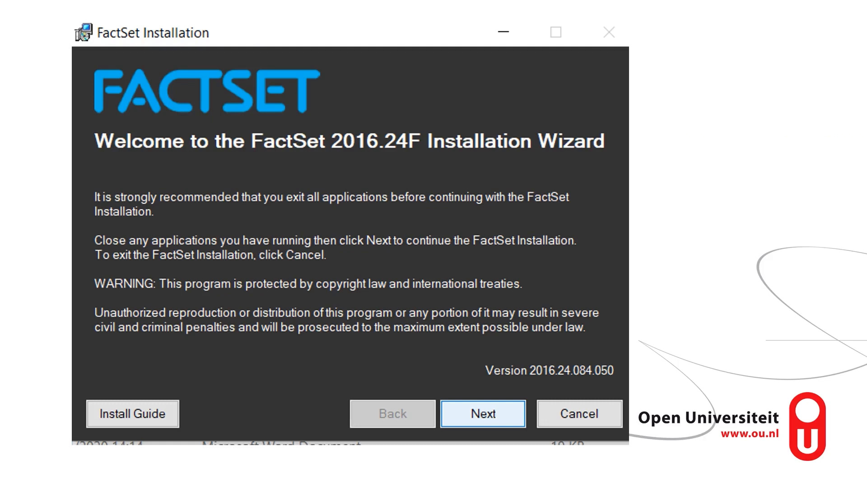
Advance from the welcome screen to the installation-scope question.
{"action": "left_click", "coordinate": [482, 412]}
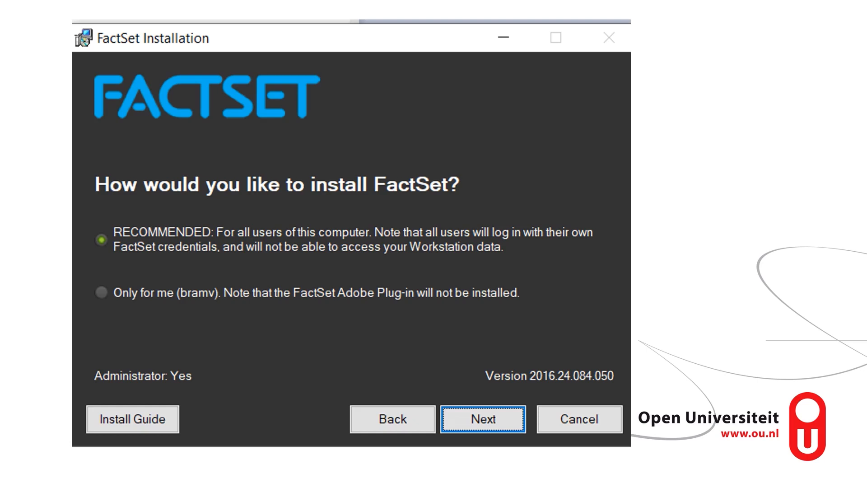
Keep the recommended all-users install and proceed to the folder options.
{"action": "left_click", "coordinate": [481, 418]}
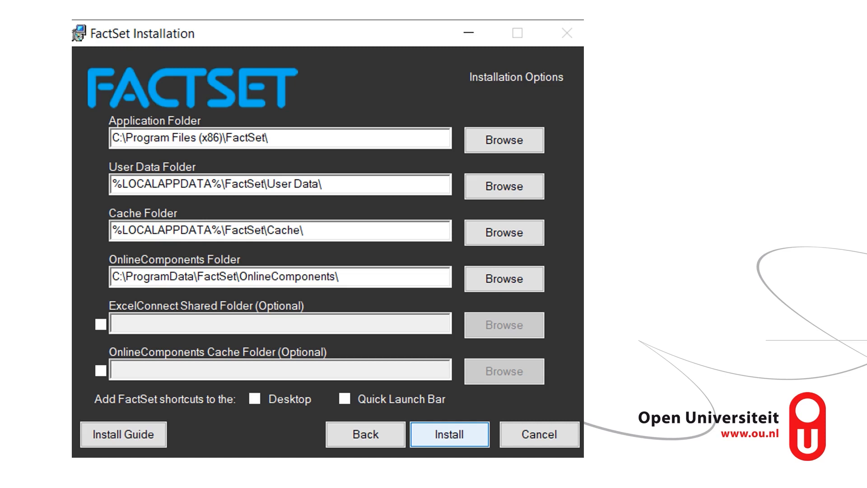
Install FactSet with the default folders and view Today's Top News in the workstation.
{"action": "left_click", "coordinate": [448, 434]}
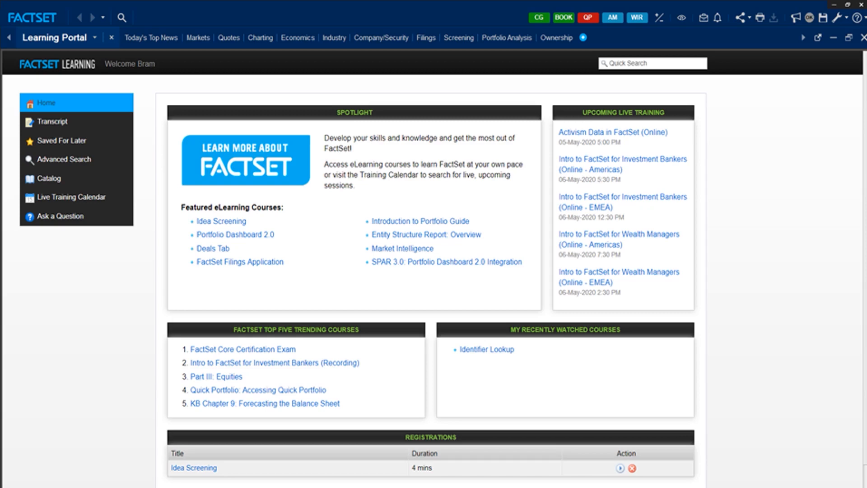
{"action": "left_click", "coordinate": [151, 38]}
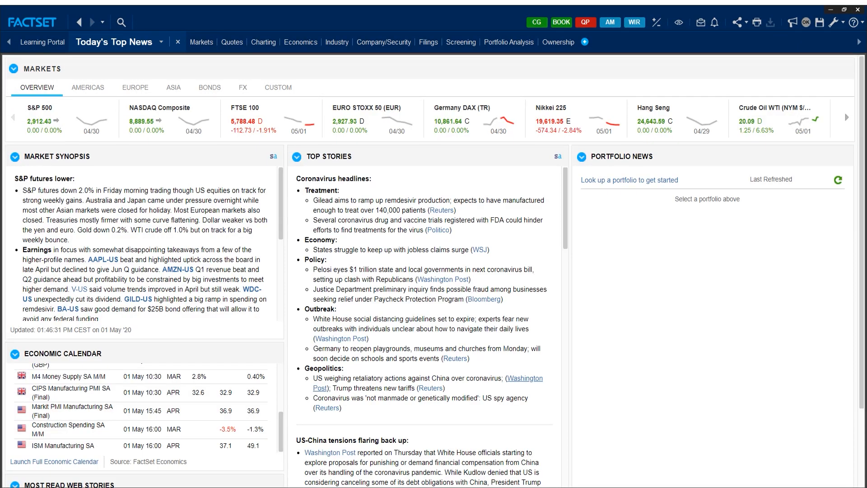